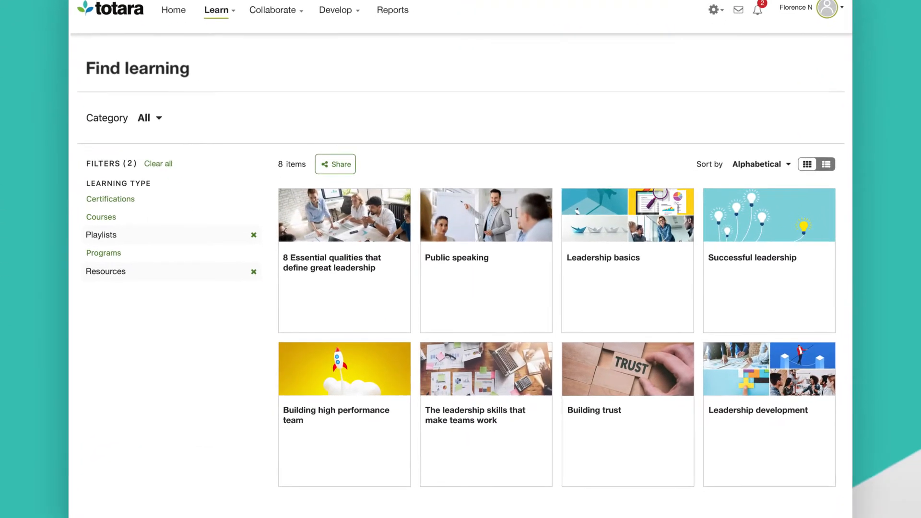
Step: Scroll down the report's Access tab to Access Controls and Restrict access by role
{"action": "scroll", "scroll_direction": "down", "scroll_amount": 3}
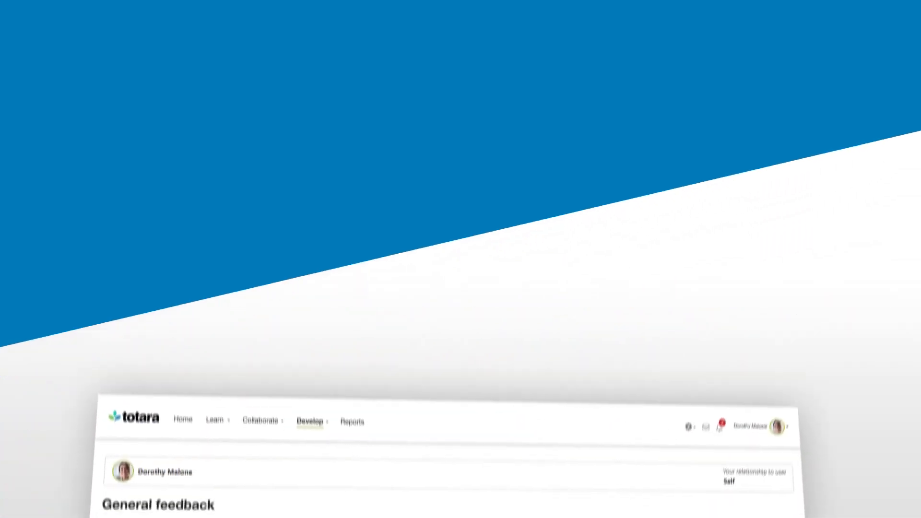
{"action": "scroll", "scroll_direction": "down", "scroll_amount": 3}
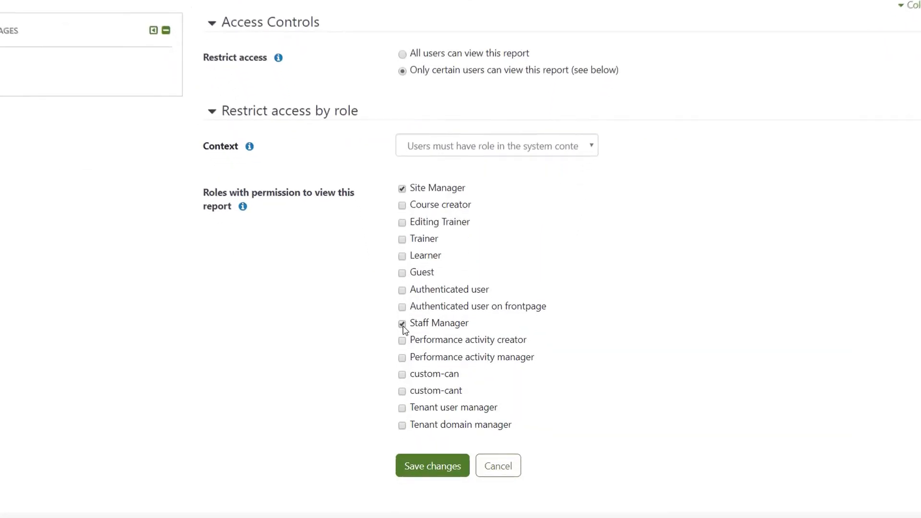
Step: Restrict the report to certain users with Site Manager and Staff Manager roles, and save
{"action": "scroll", "scroll_direction": "down", "scroll_amount": 3}
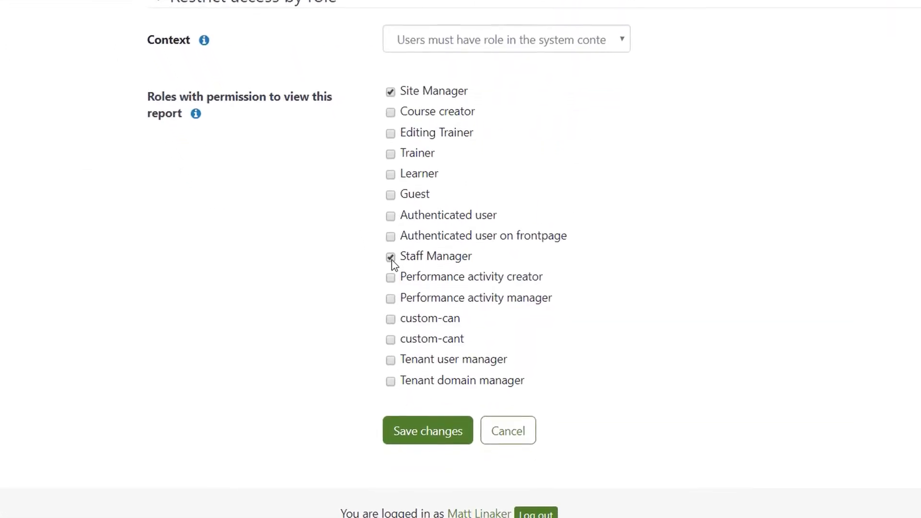
{"action": "scroll", "scroll_direction": "down", "scroll_amount": 3}
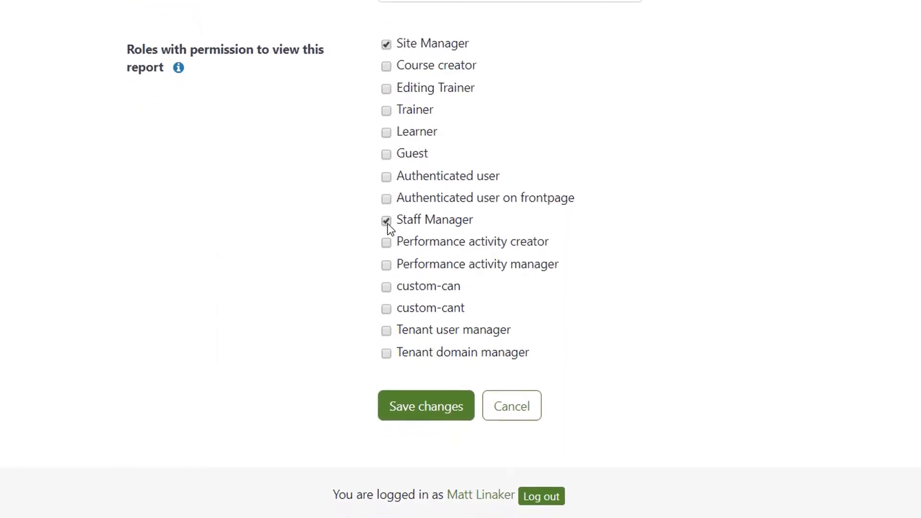
{"action": "left_click", "coordinate": [425, 406]}
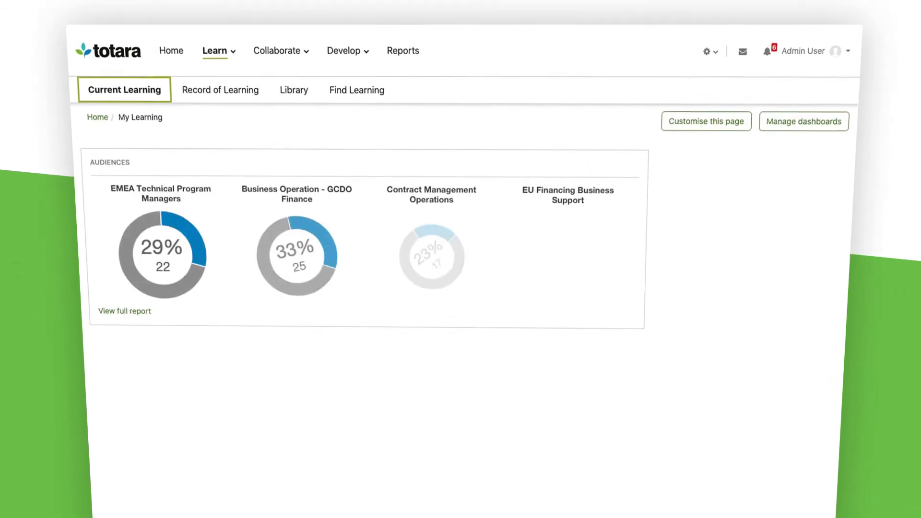
Step: Scroll the My Learning dashboard past the Audiences charts to the Reports tile grid
{"action": "scroll", "scroll_direction": "down", "scroll_amount": 3}
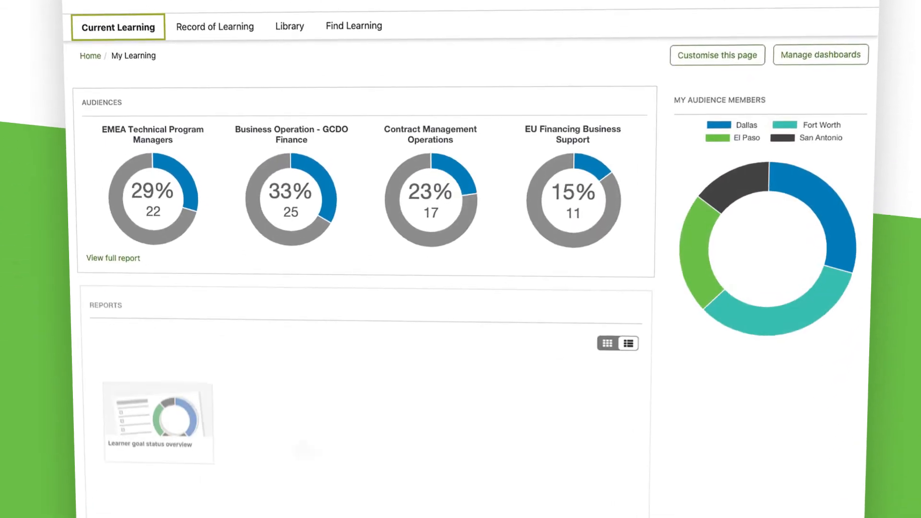
{"action": "scroll", "scroll_direction": "down", "scroll_amount": 3}
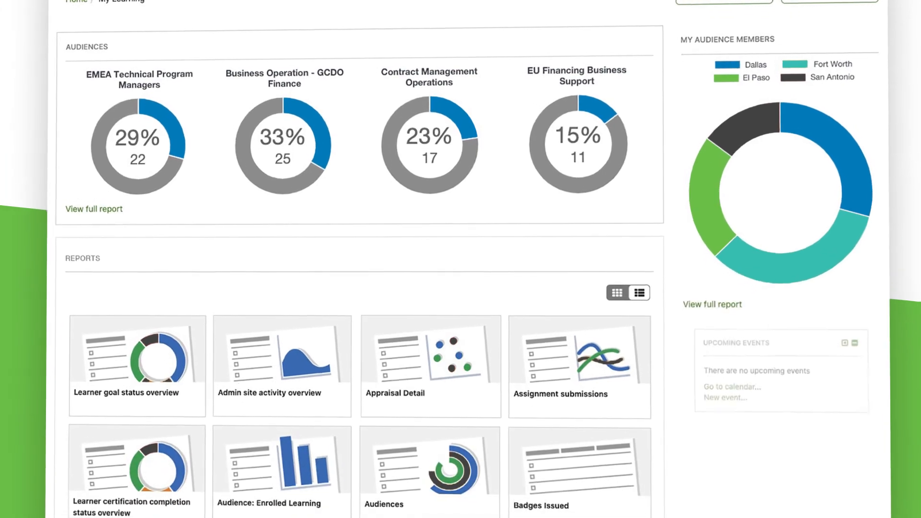
{"action": "scroll", "scroll_direction": "down", "scroll_amount": 3}
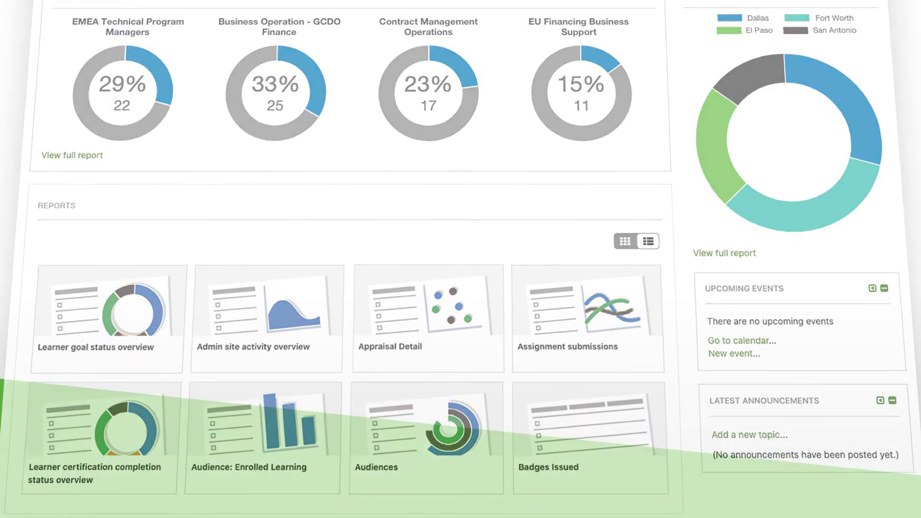